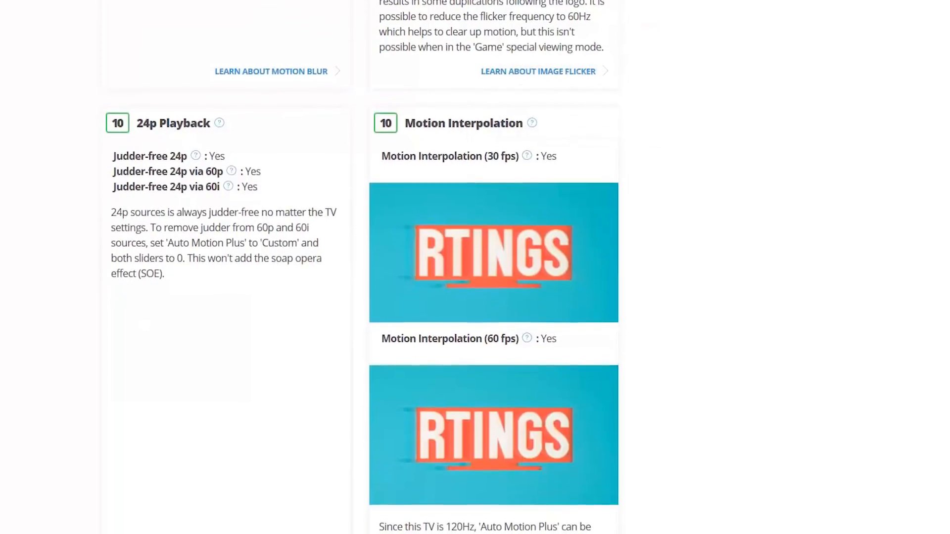
- Scroll the review to the Motion Interpolation scores for 30 fps and 60 fps
{"action": "scroll", "scroll_direction": "up", "scroll_amount": 3}
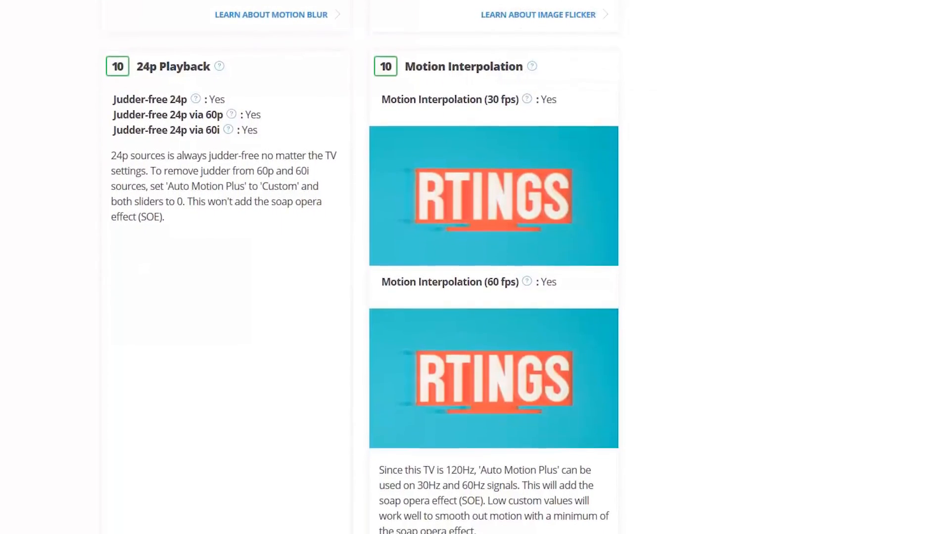
{"action": "scroll", "scroll_direction": "down", "scroll_amount": 3}
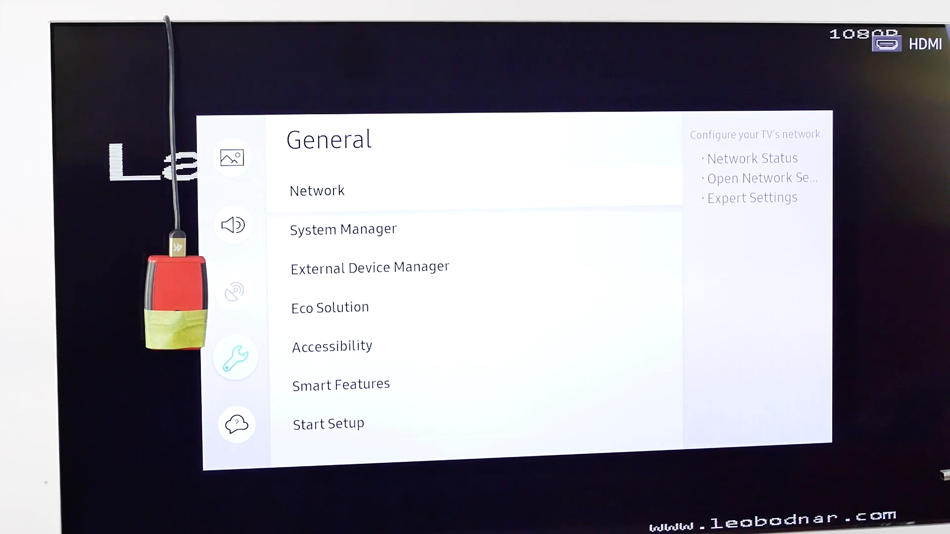
- Open External Device Manager under General settings to reveal Game Mode, switched on
{"action": "left_click", "coordinate": [370, 267]}
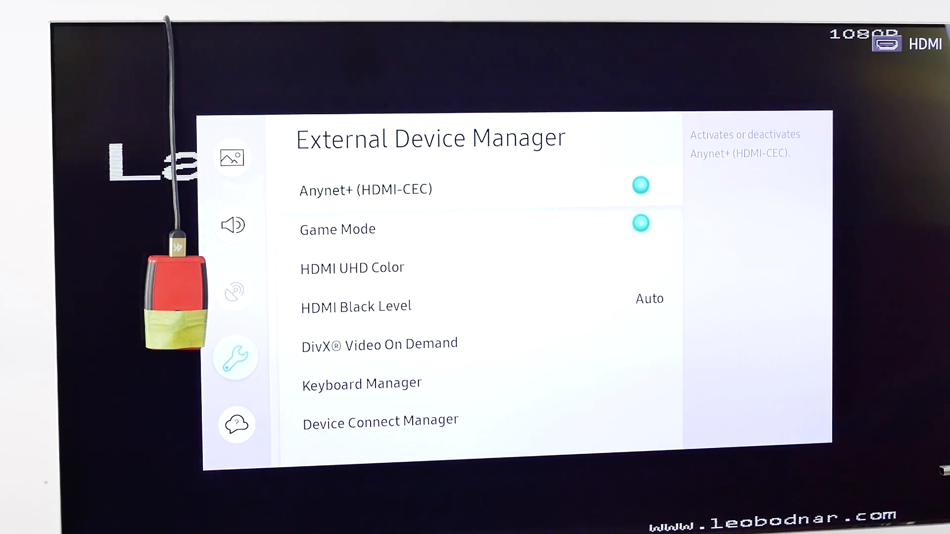